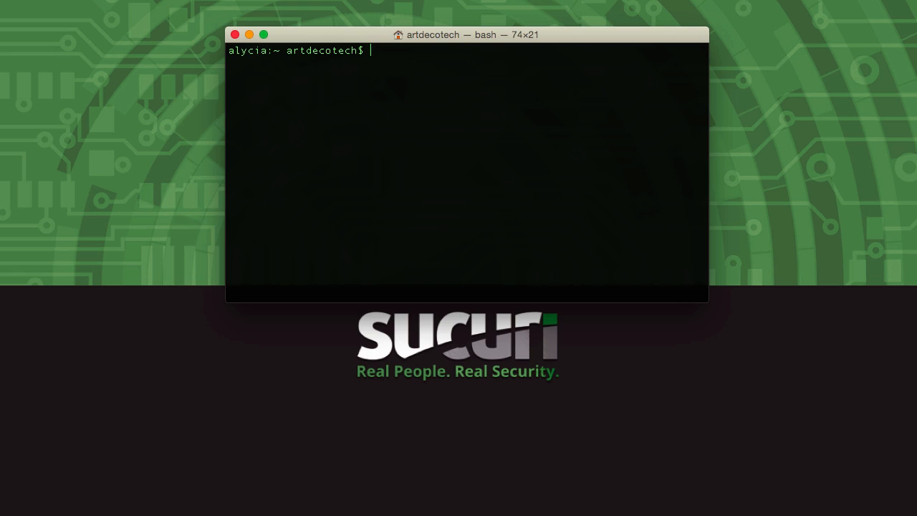
type("git clone https://github.com/wpscanteam/wpscan.git")
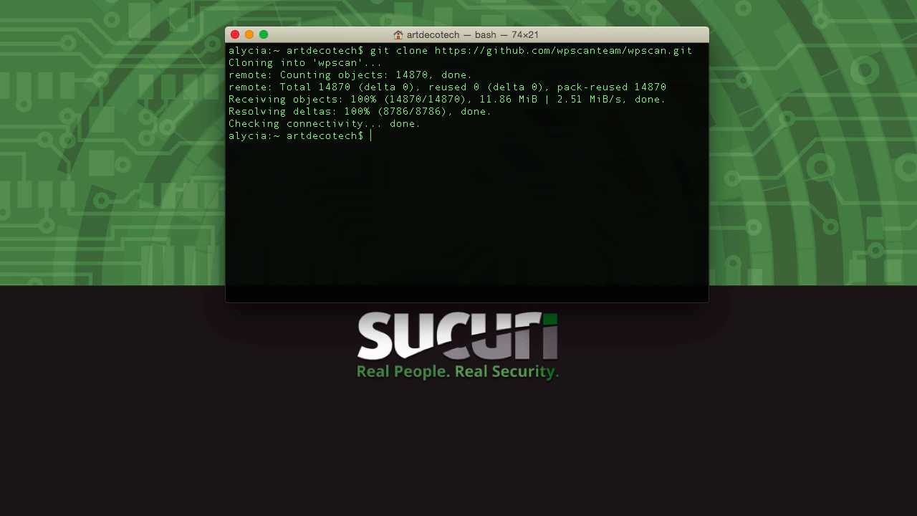
type("c")
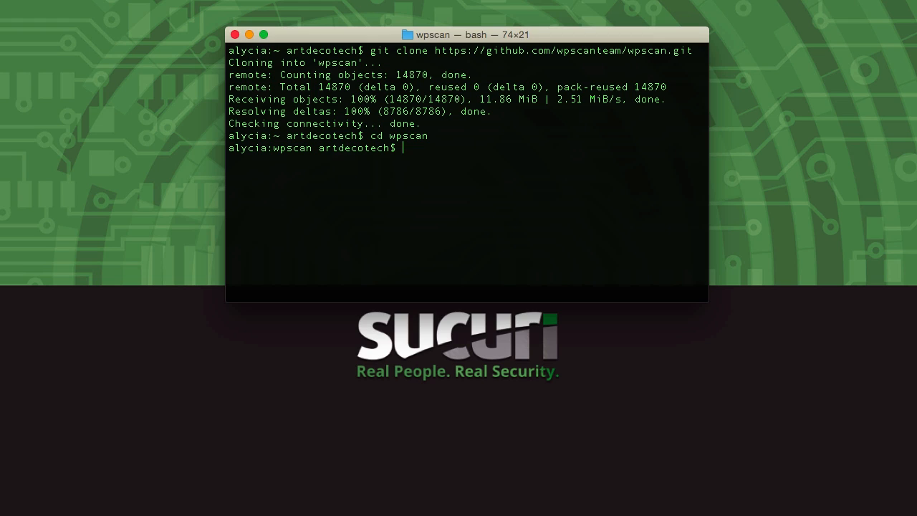
Run sudo gem install bundler && bundle install --without test development and enter the password.
type("sudo gem install bundler && bundle install --without test development")
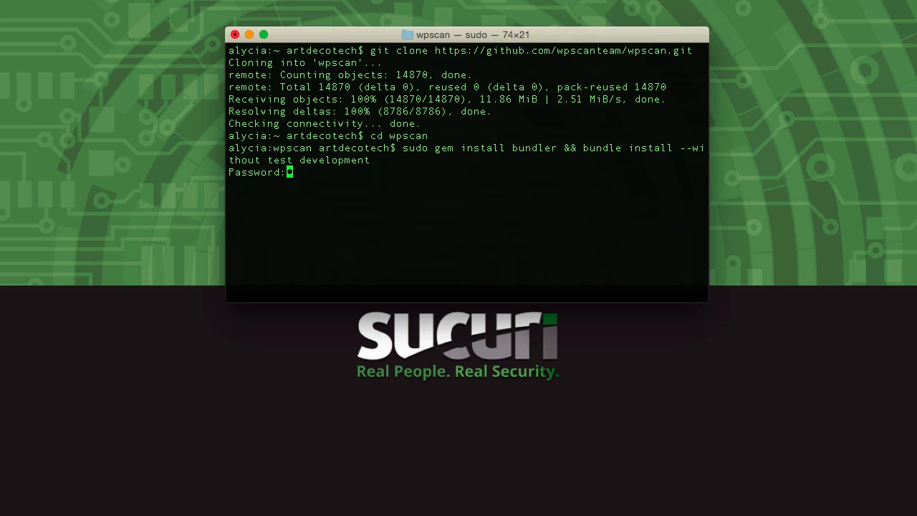
key("Return")
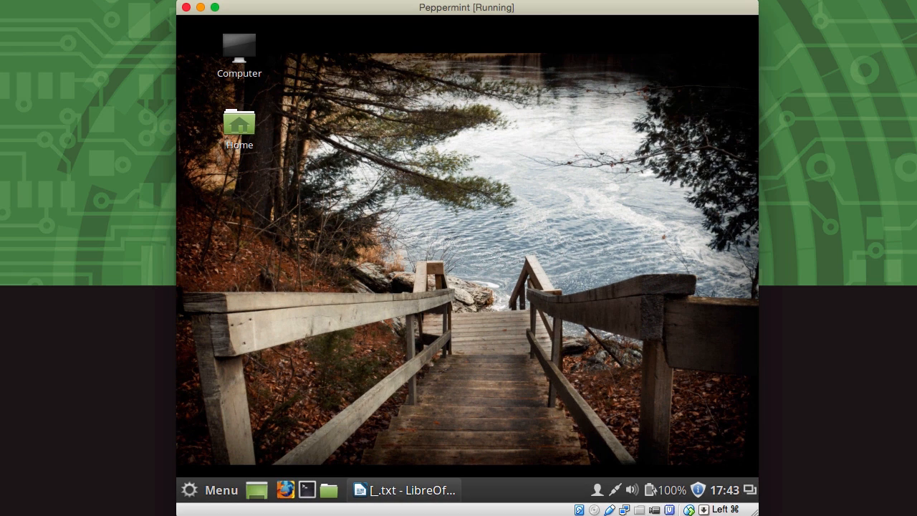
mouse_move(306, 490)
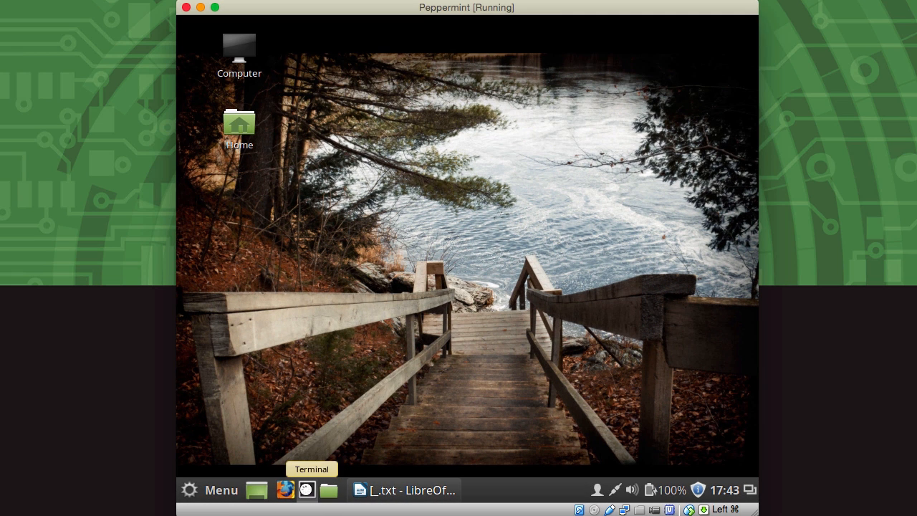
Launch a VM terminal and run sudo apt-get install git, confirming git is already newest.
left_click(307, 490)
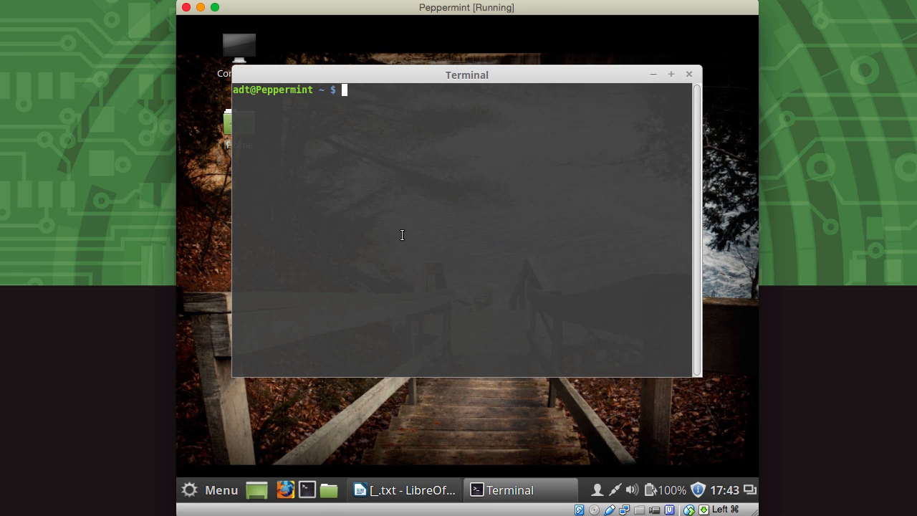
type("sudo apt-get install git")
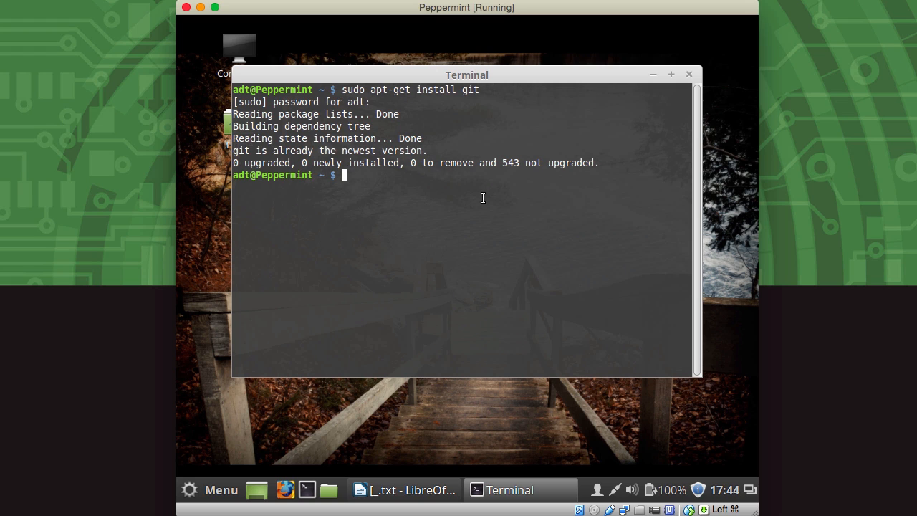
Paste and run apt-get install libcurl4-openssl-dev libxml2 libxslt ruby-dev build-essential.
right_click(482, 197)
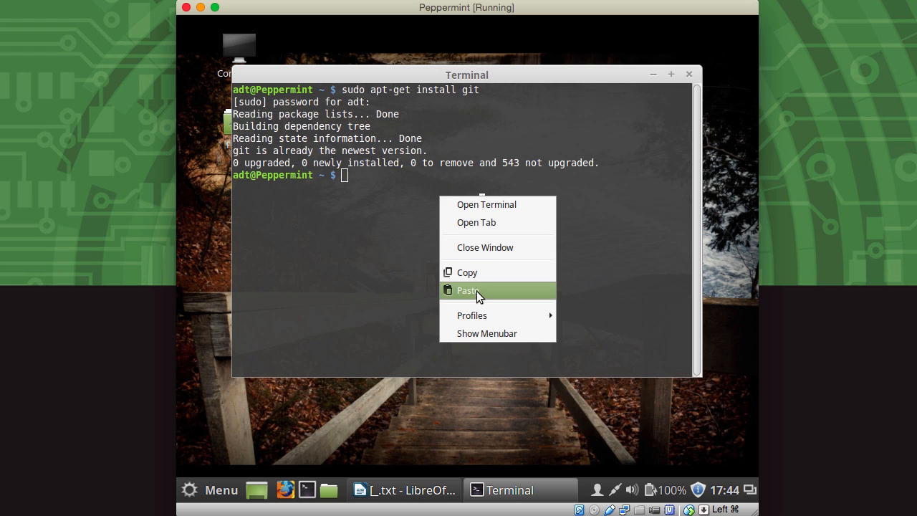
left_click(467, 289)
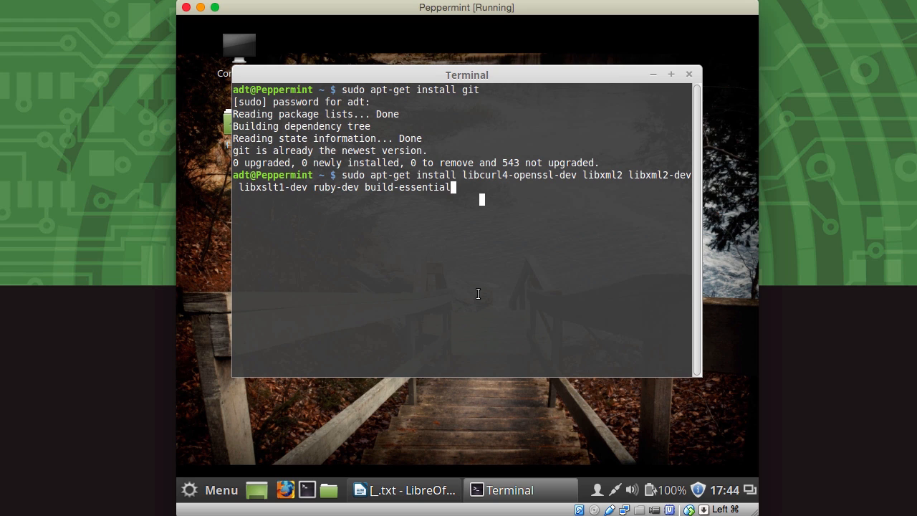
key("Return")
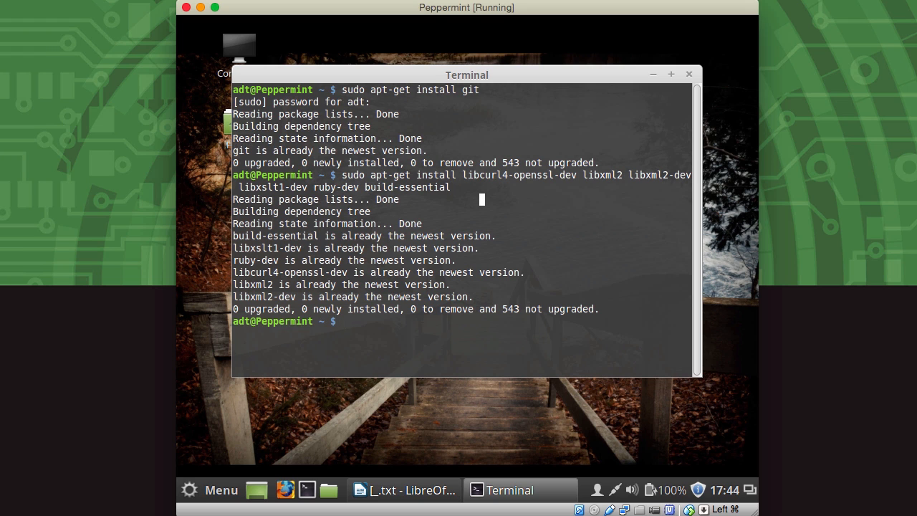
mouse_move(441, 340)
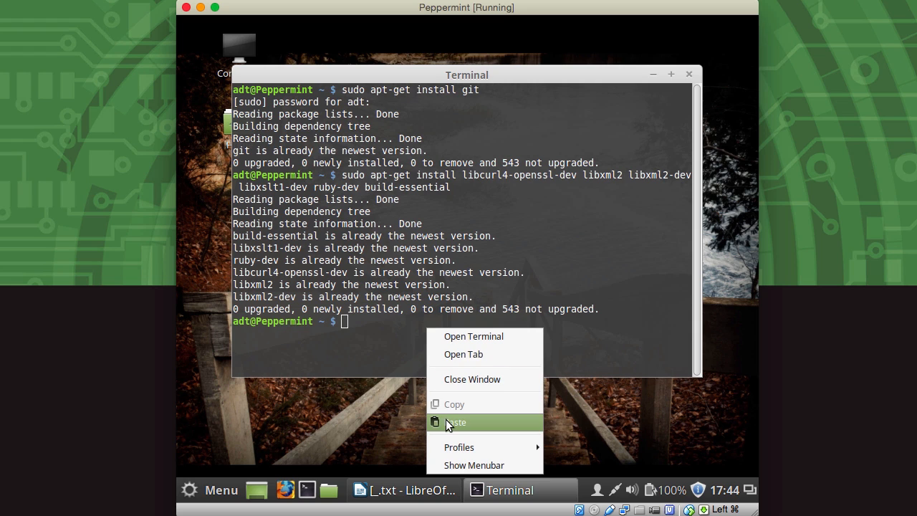
left_click(456, 421)
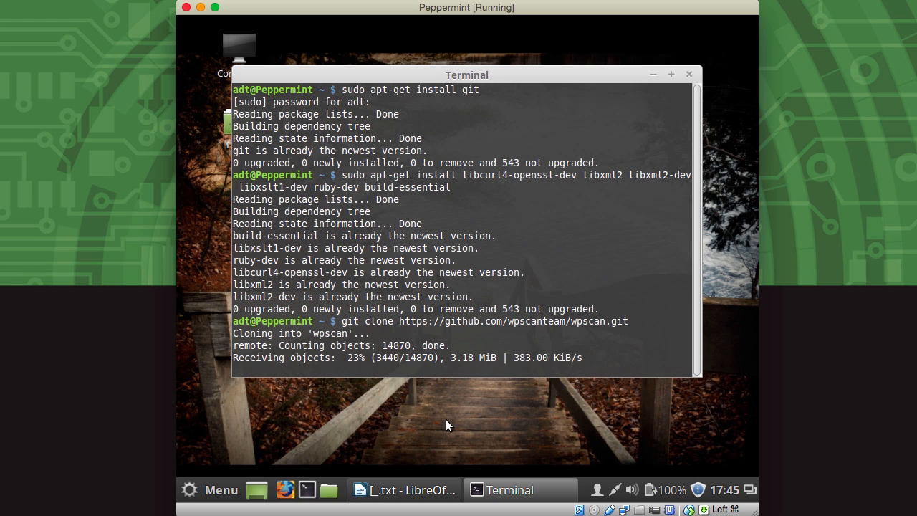
mouse_move(408, 478)
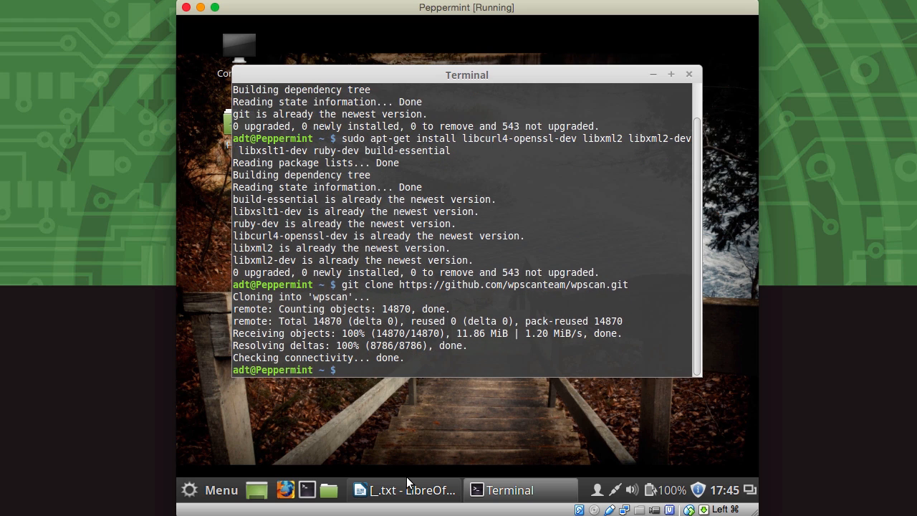
Change into wpscan and enter sudo gem install bundler && bundle install --without test.
type("cd")
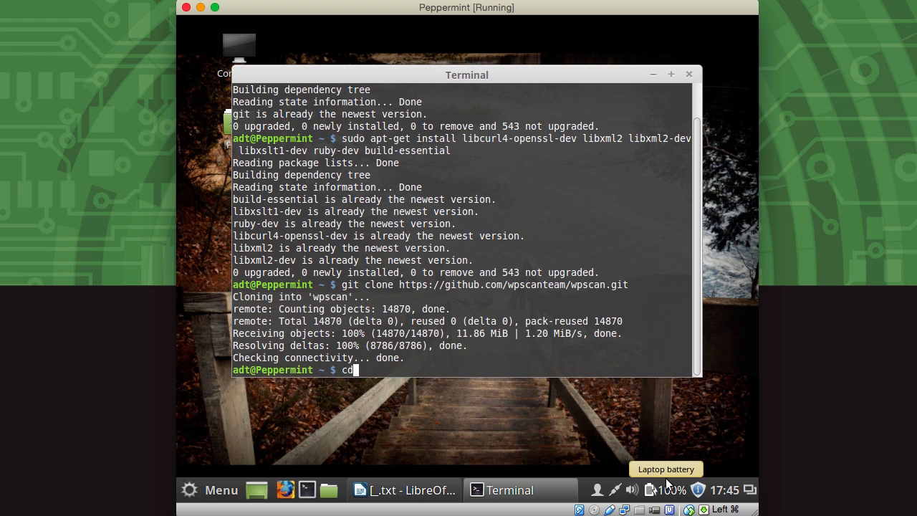
type("wpscan")
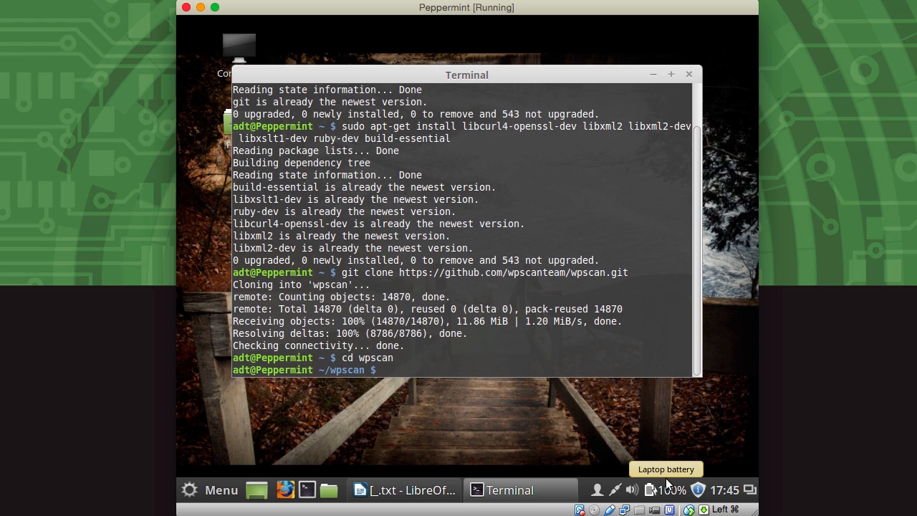
type("sudo gem install bundler && bundle install --without test")
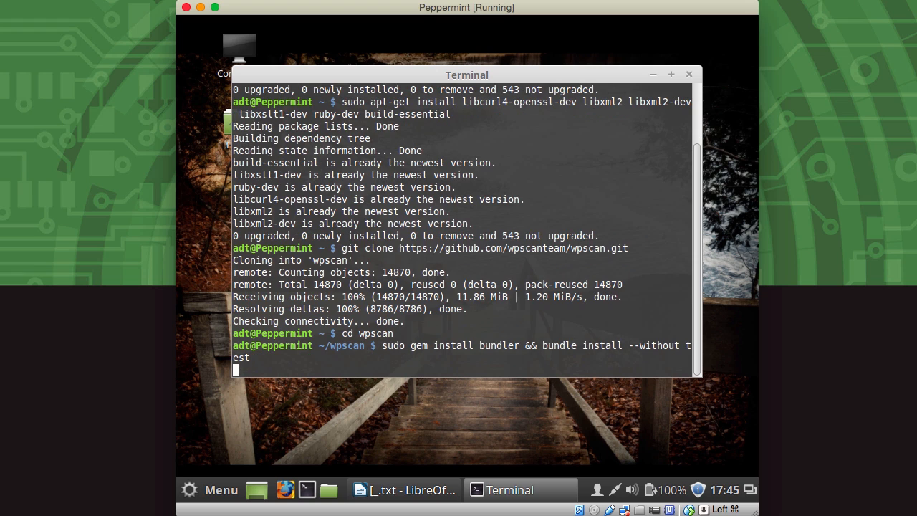